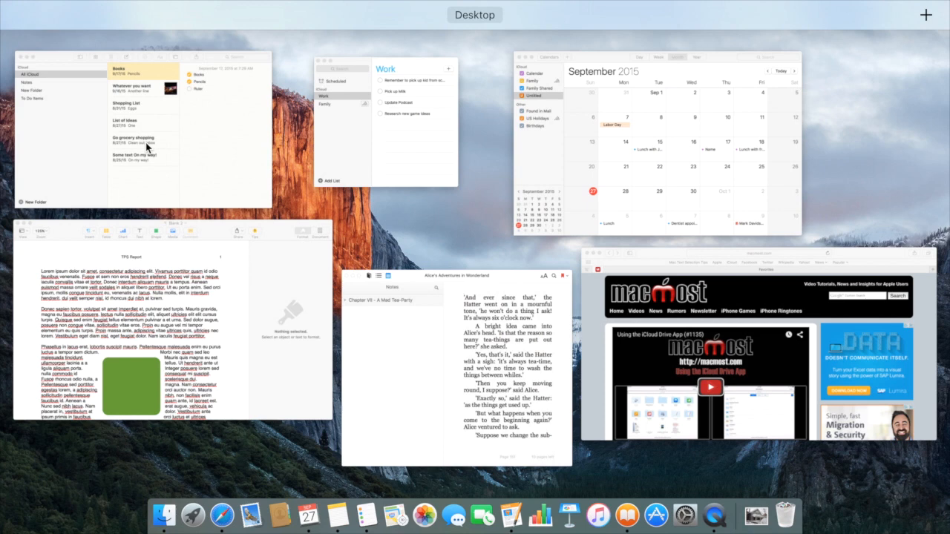
mouse_move(193, 221)
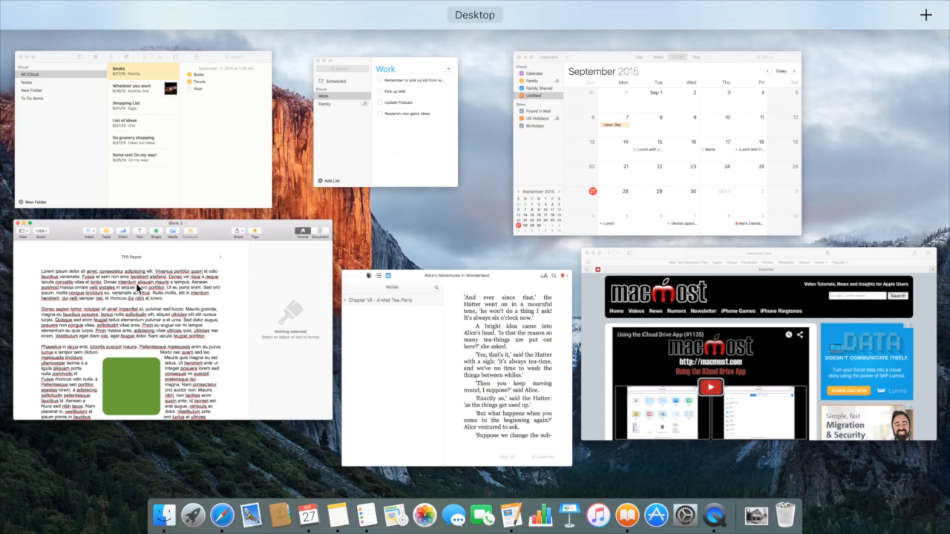
mouse_move(825, 43)
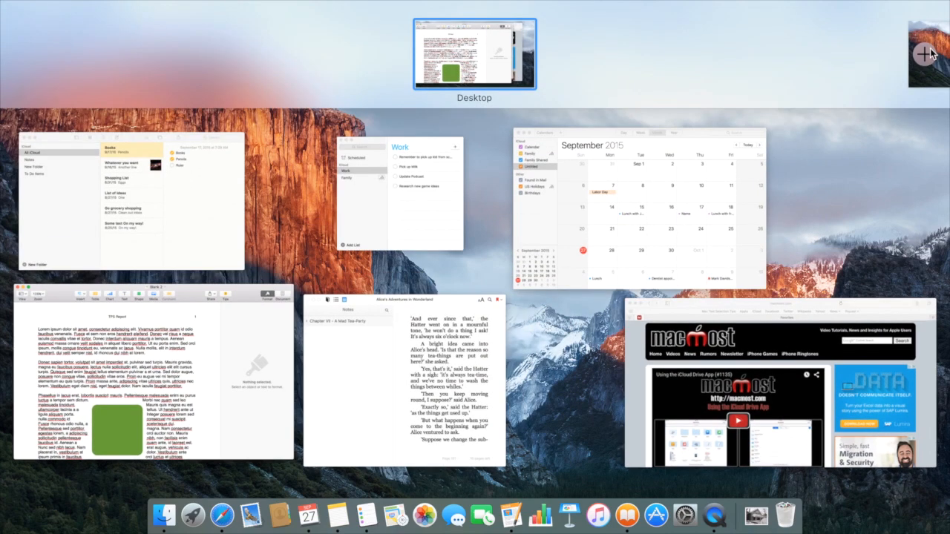
mouse_move(517, 42)
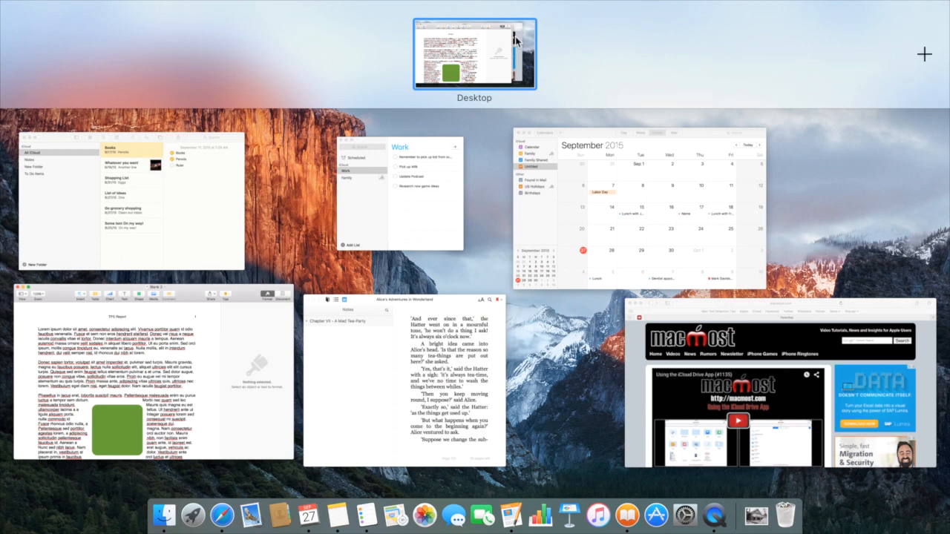
mouse_move(926, 55)
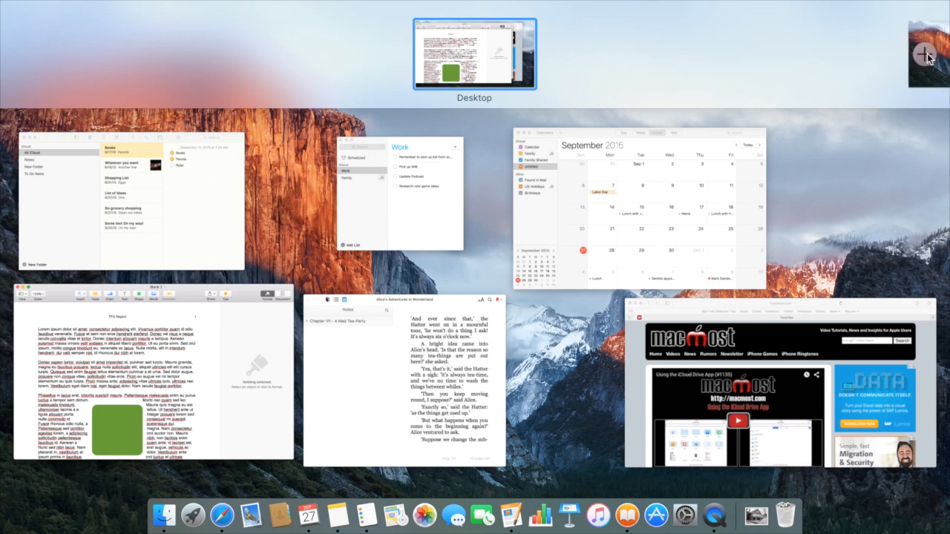
Add Desktop 2 from the Spaces bar to hold the TPS Report and Work reminders
click(925, 55)
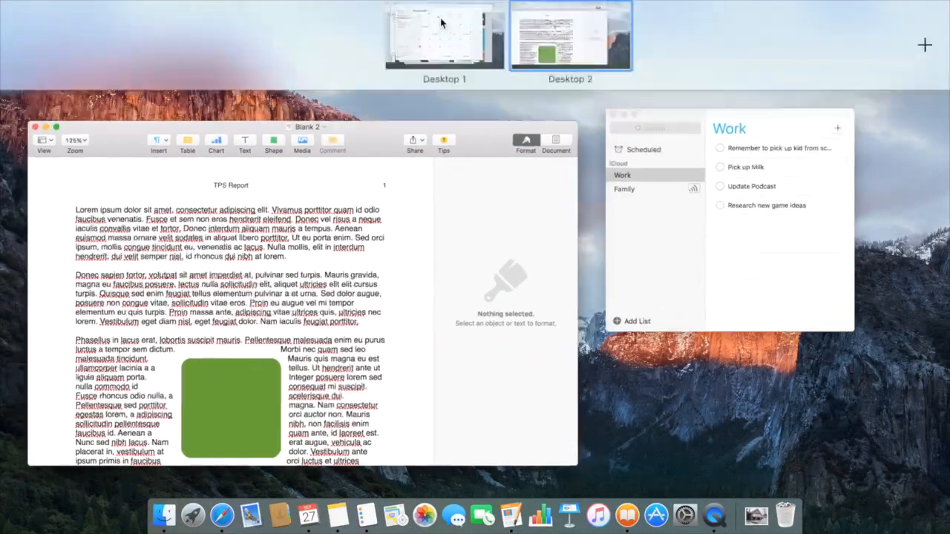
View Desktop 1's windows, then return to Desktop 2 with the TPS Report document
click(443, 36)
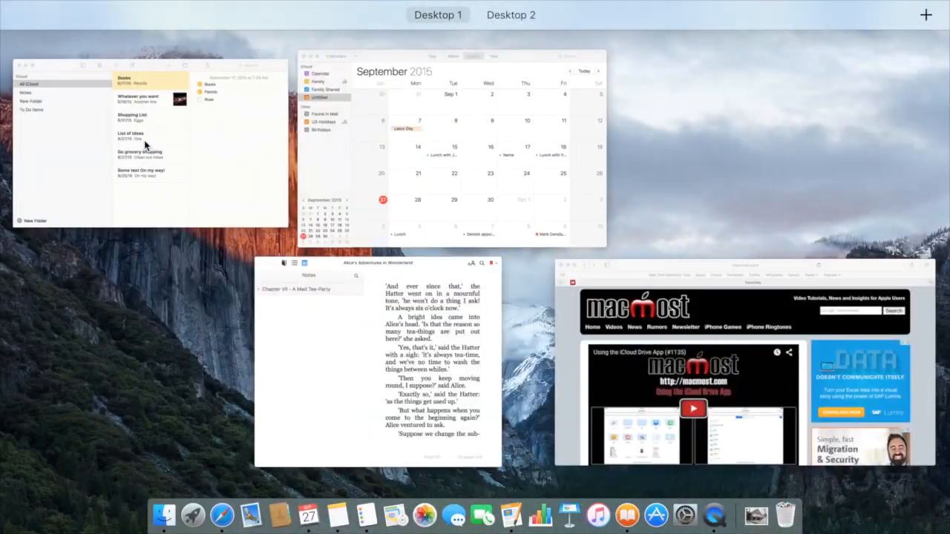
click(511, 14)
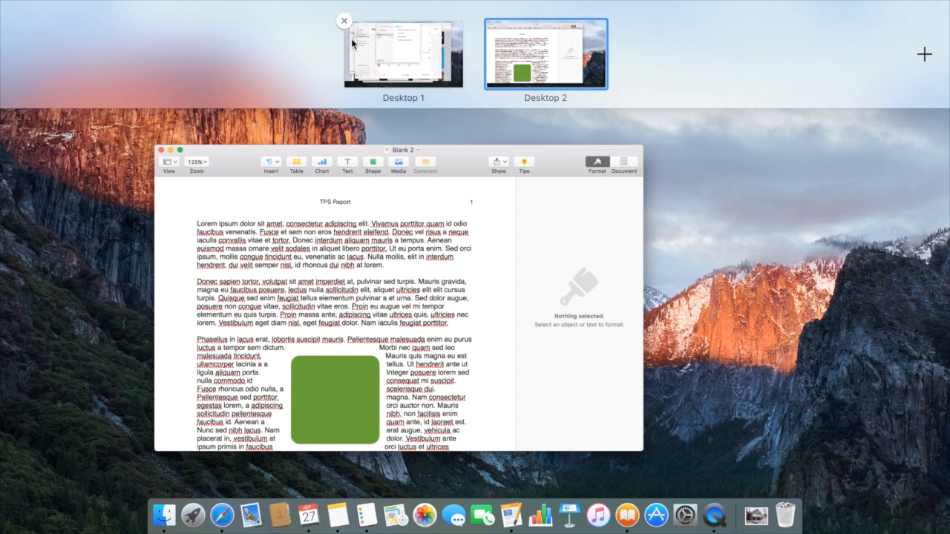
mouse_move(522, 39)
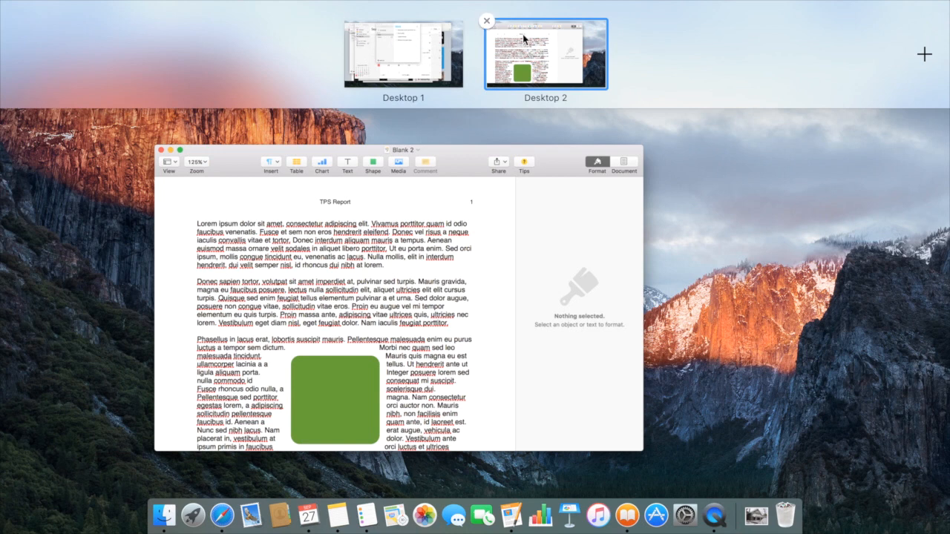
mouse_move(415, 81)
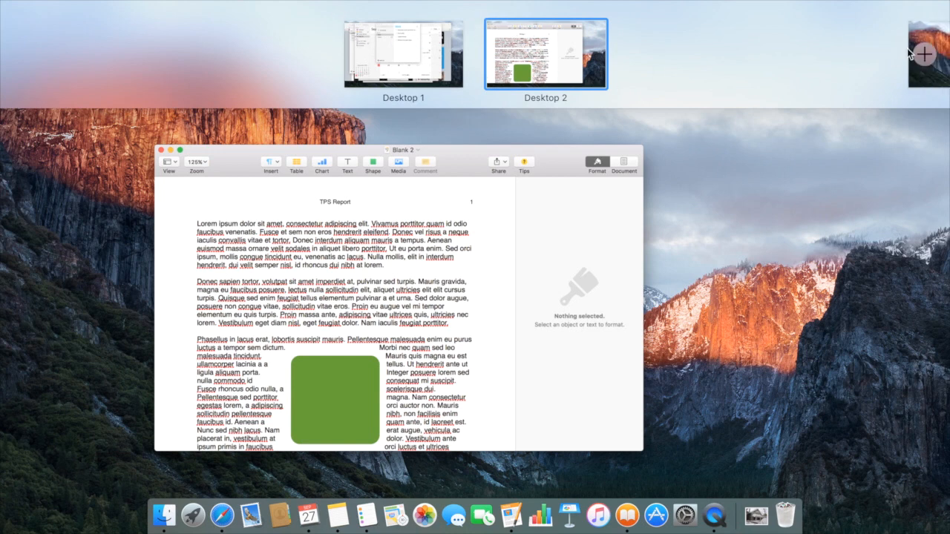
mouse_move(371, 219)
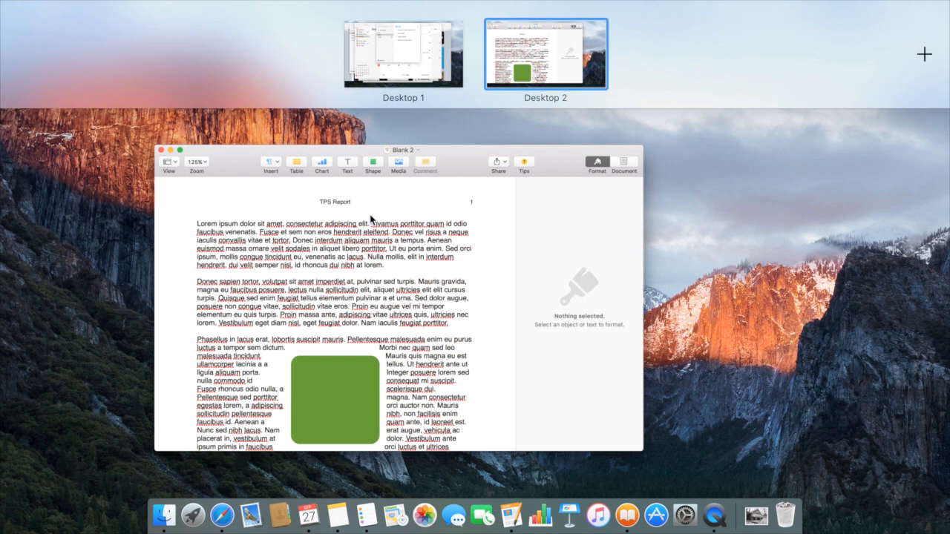
mouse_move(519, 297)
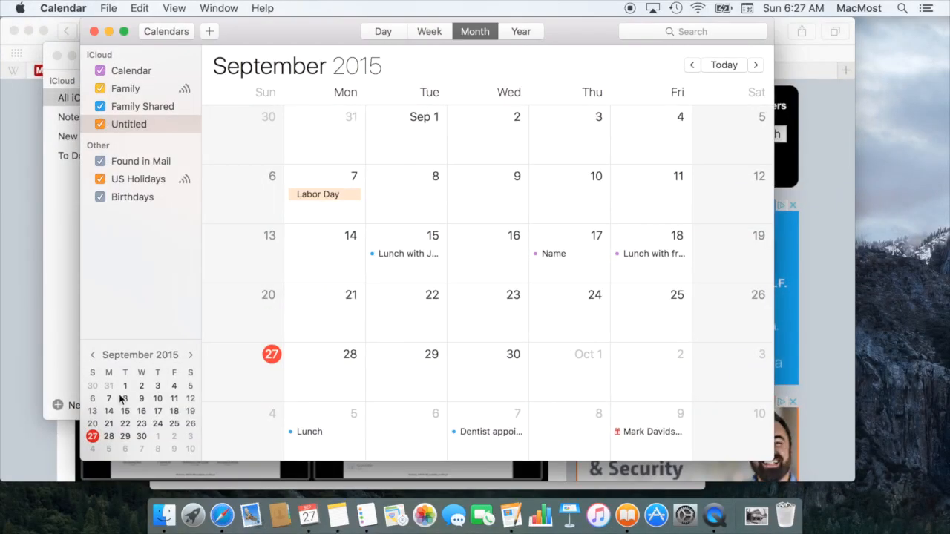
mouse_move(327, 43)
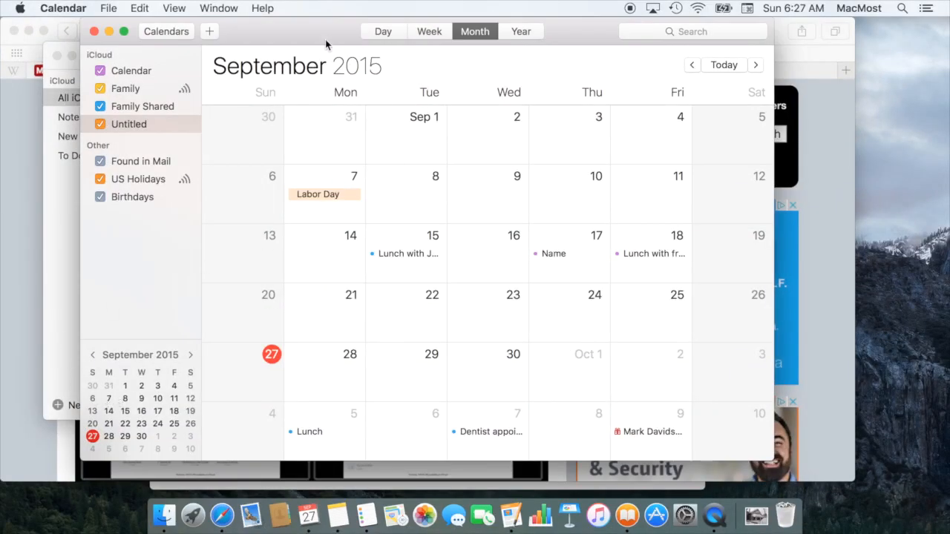
mouse_move(291, 46)
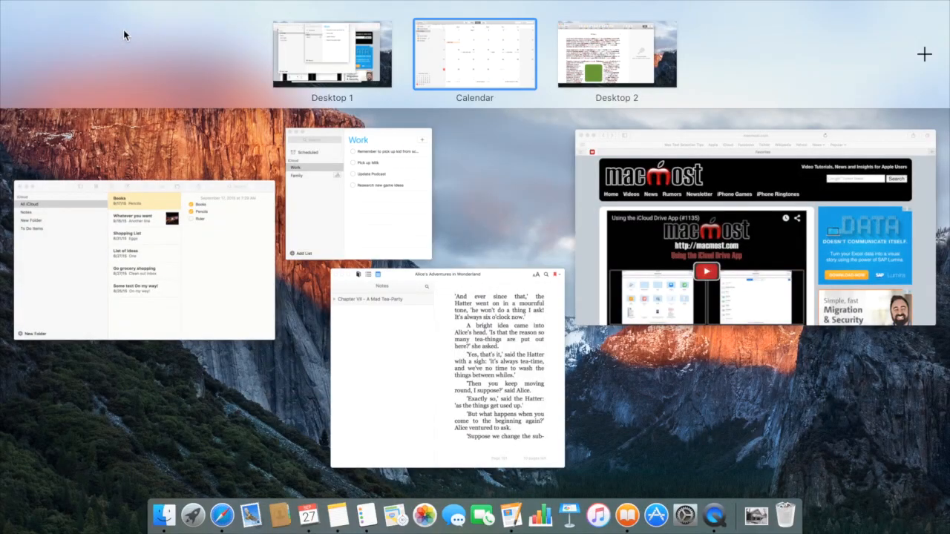
mouse_move(614, 68)
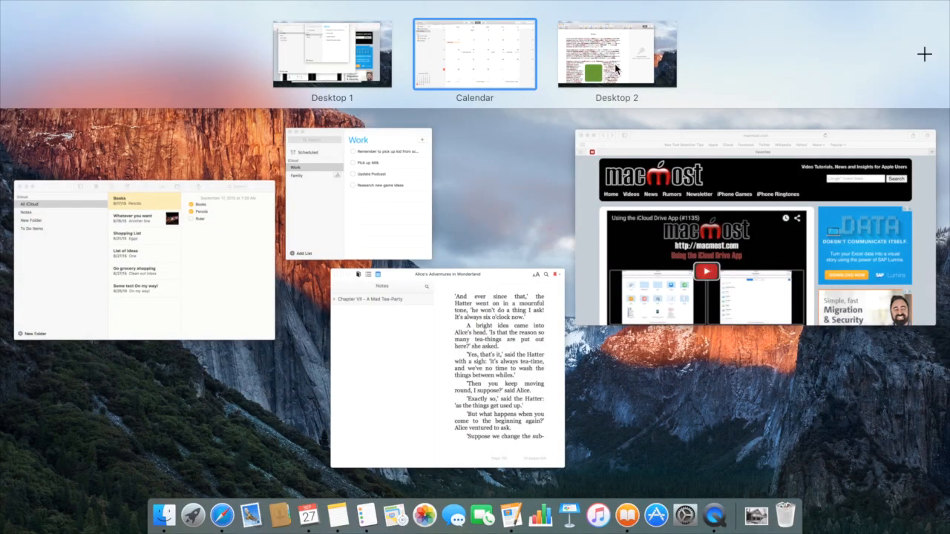
mouse_move(705, 62)
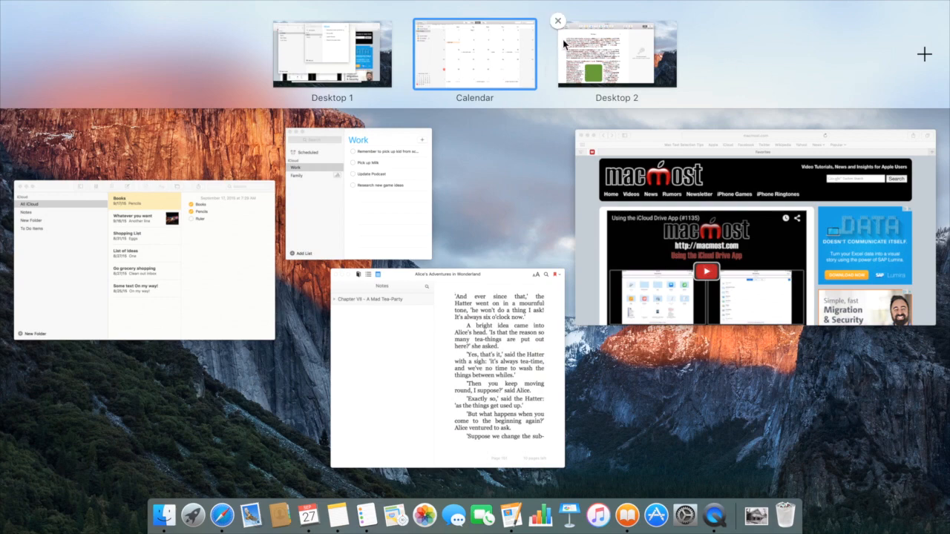
Move the full-screen Calendar back onto Desktop 1 as a regular window
click(474, 52)
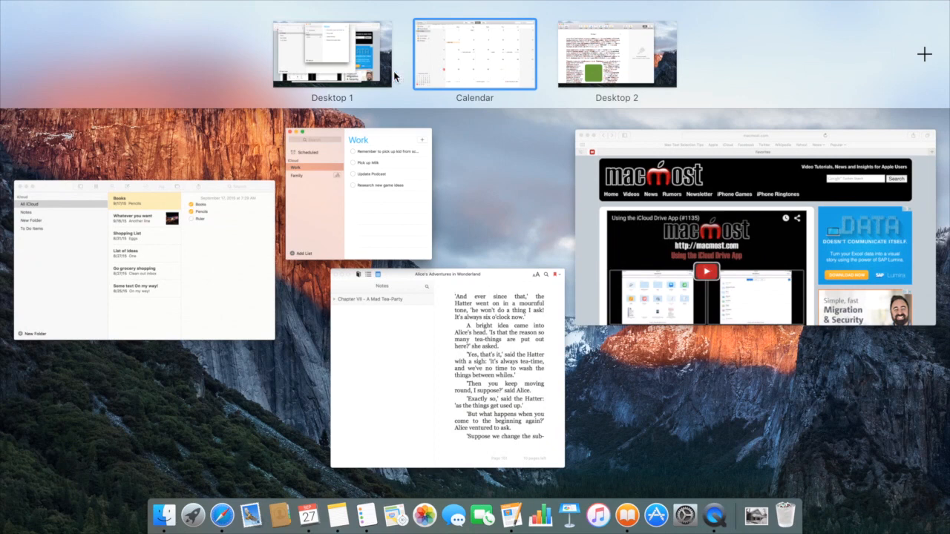
mouse_move(460, 41)
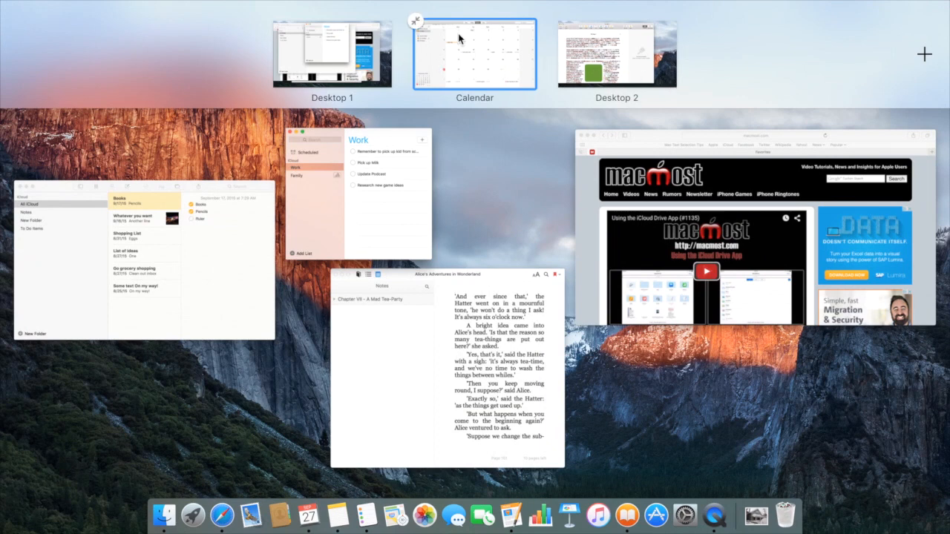
mouse_move(688, 50)
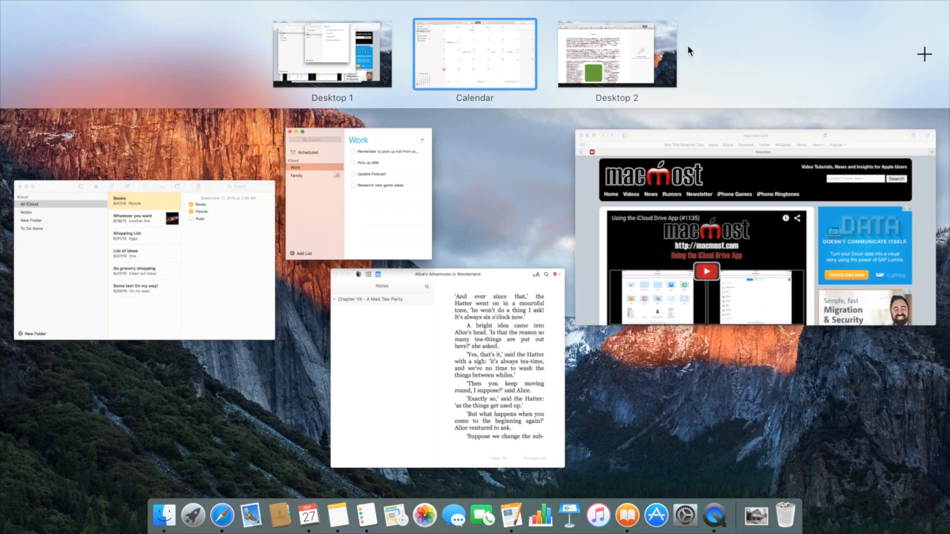
mouse_move(273, 21)
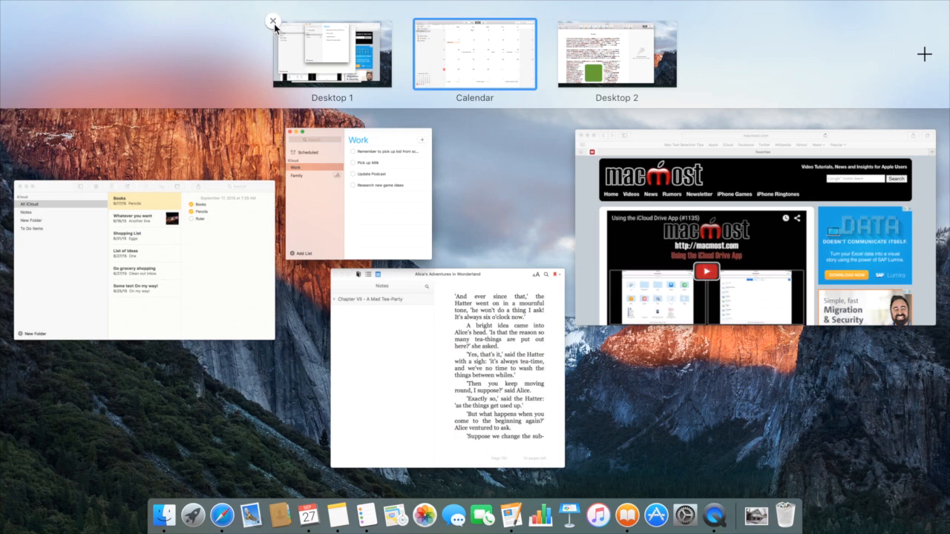
mouse_move(415, 21)
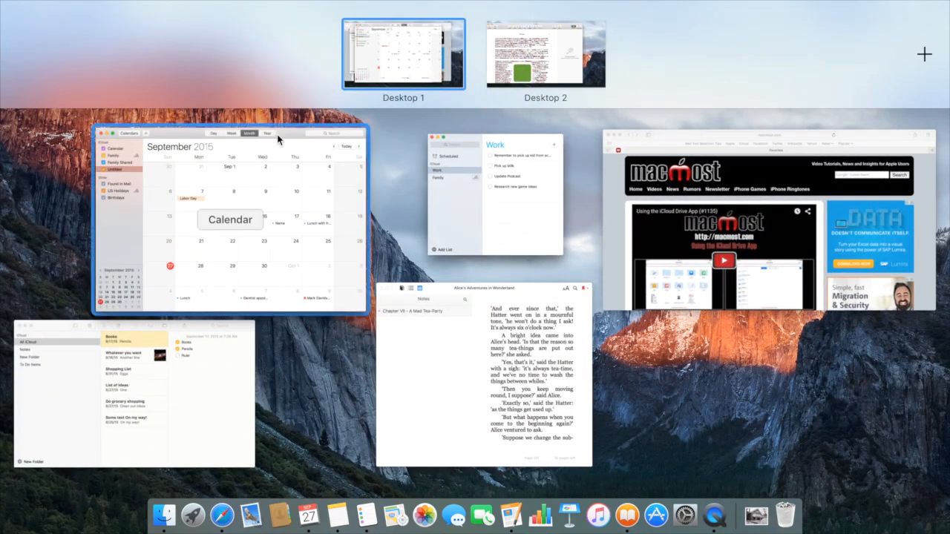
mouse_move(232, 224)
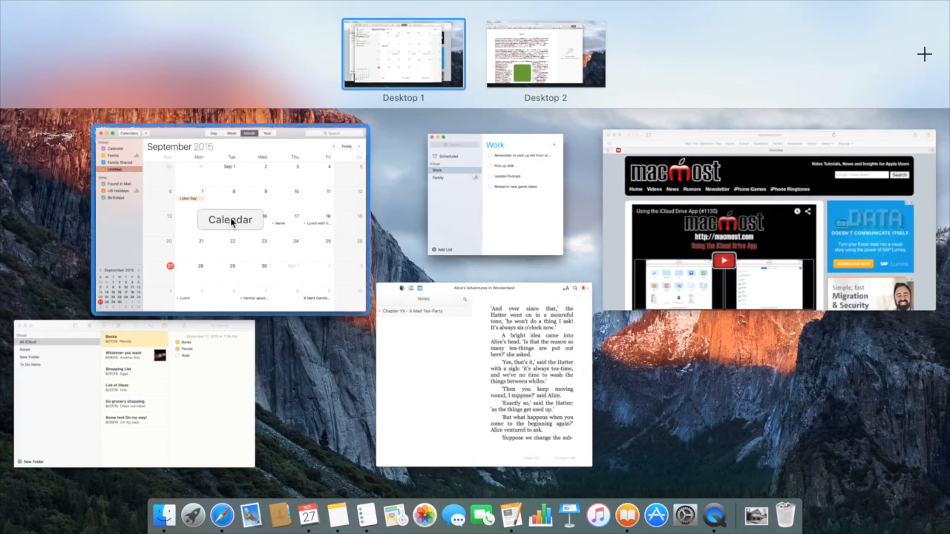
mouse_move(315, 188)
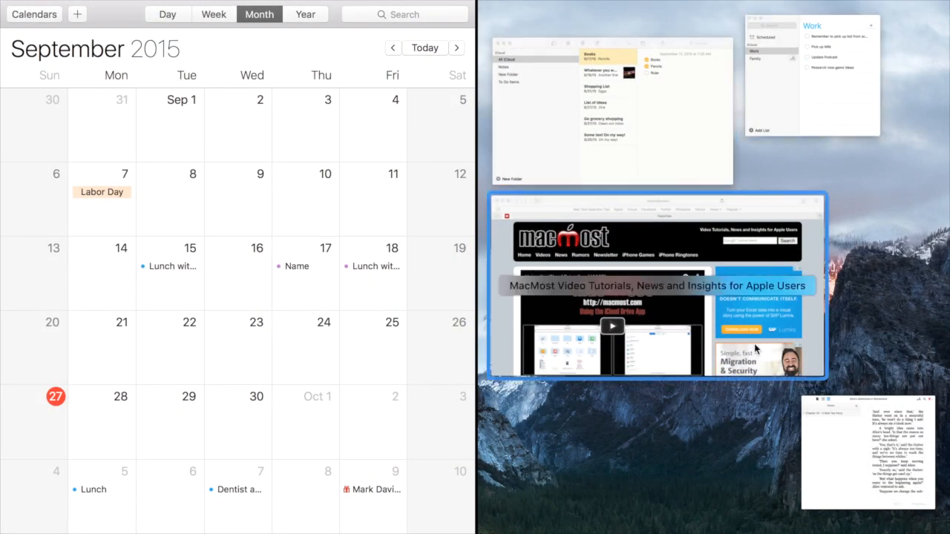
mouse_move(730, 328)
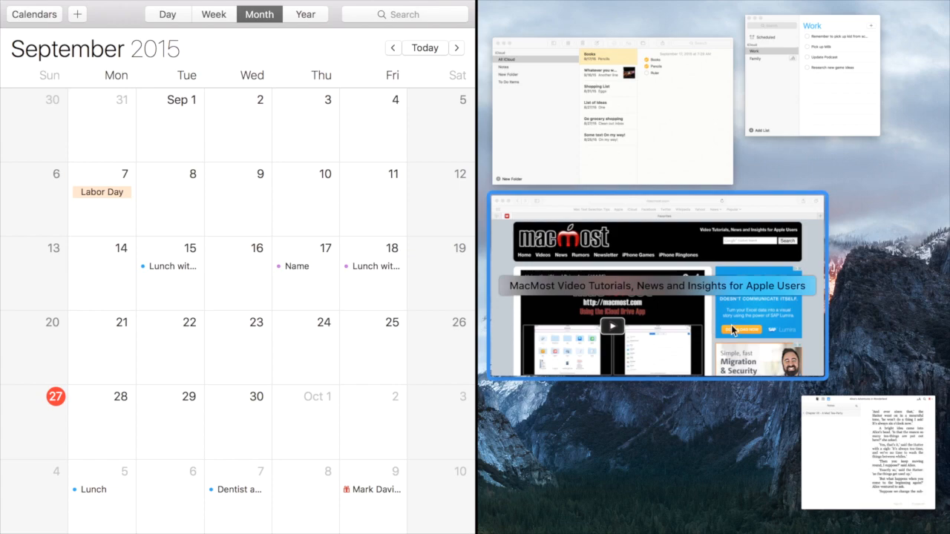
mouse_move(659, 298)
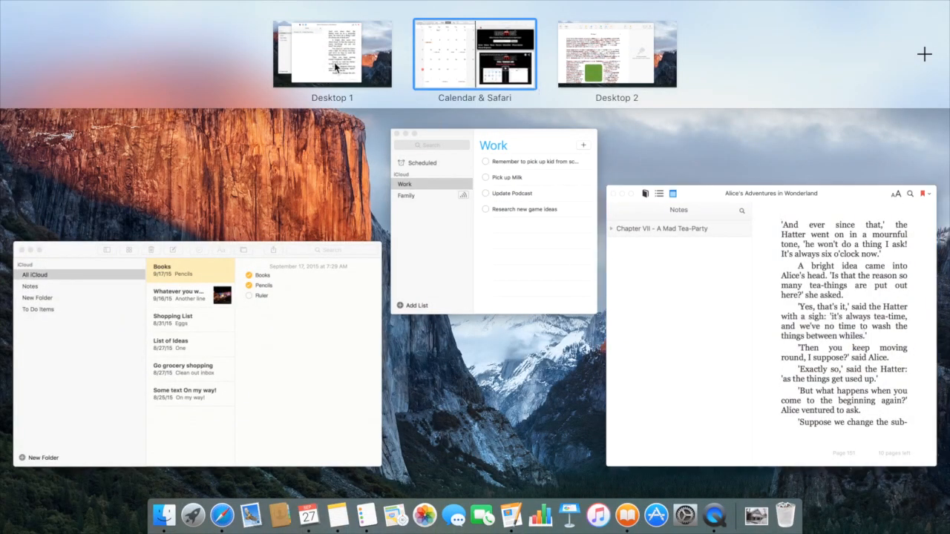
mouse_move(469, 54)
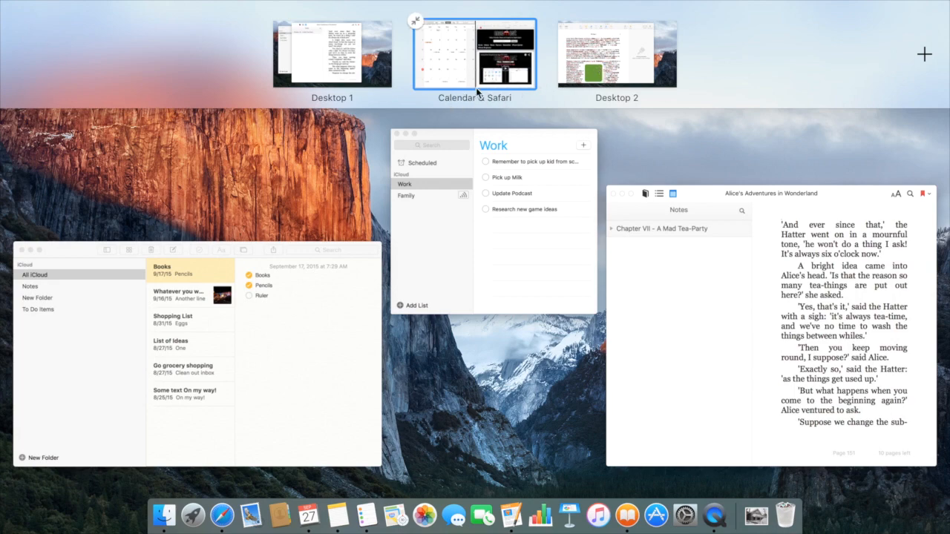
Enter the Calendar & Safari split-screen space from the Spaces bar
click(475, 53)
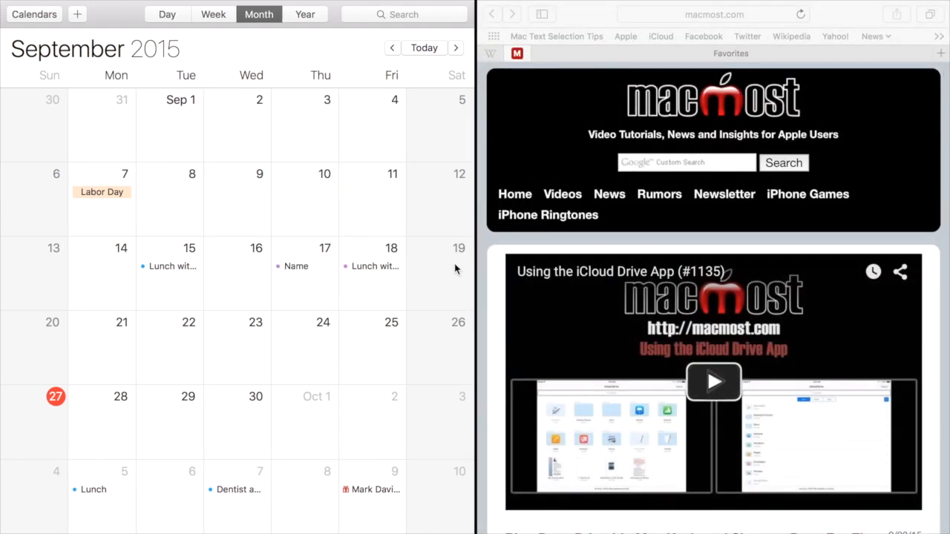
mouse_move(520, 259)
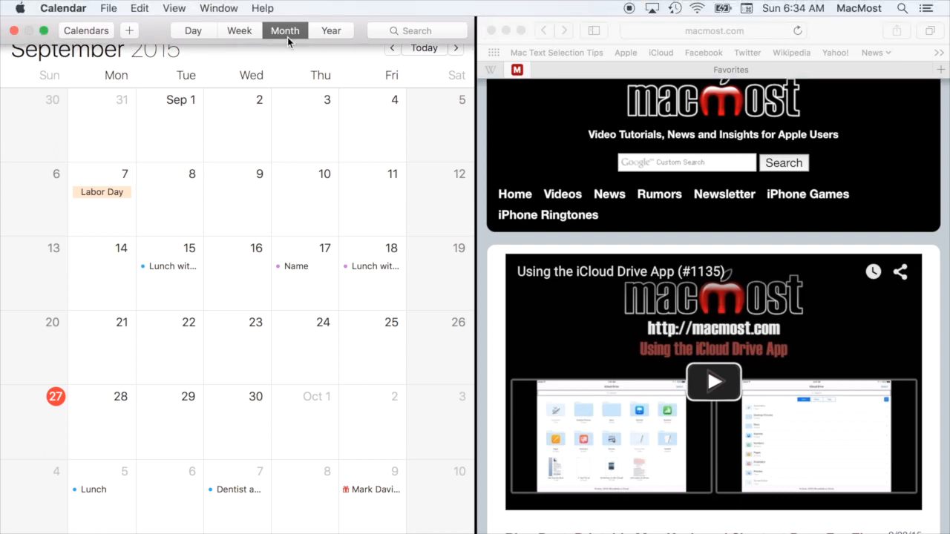
mouse_move(511, 5)
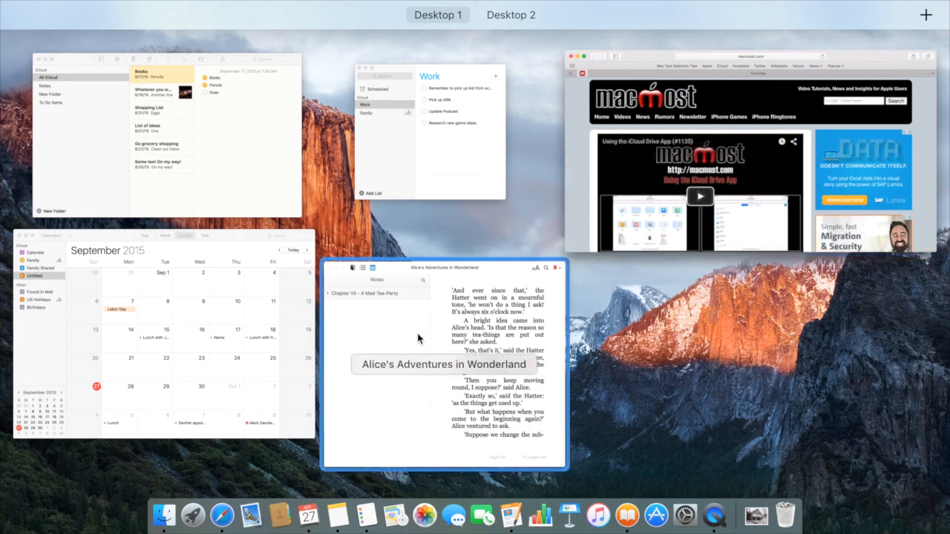
mouse_move(440, 349)
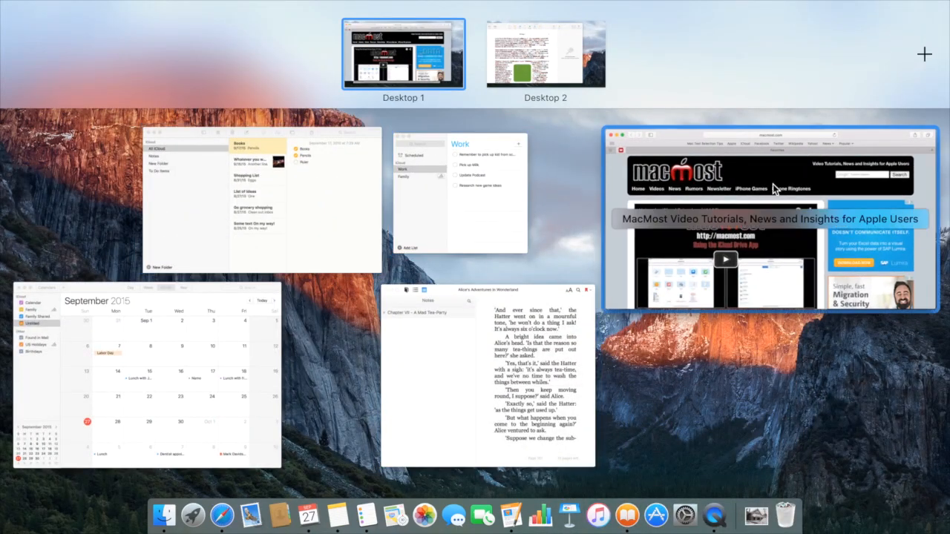
Close the Desktop 2 space so only Desktop 1 remains
click(769, 215)
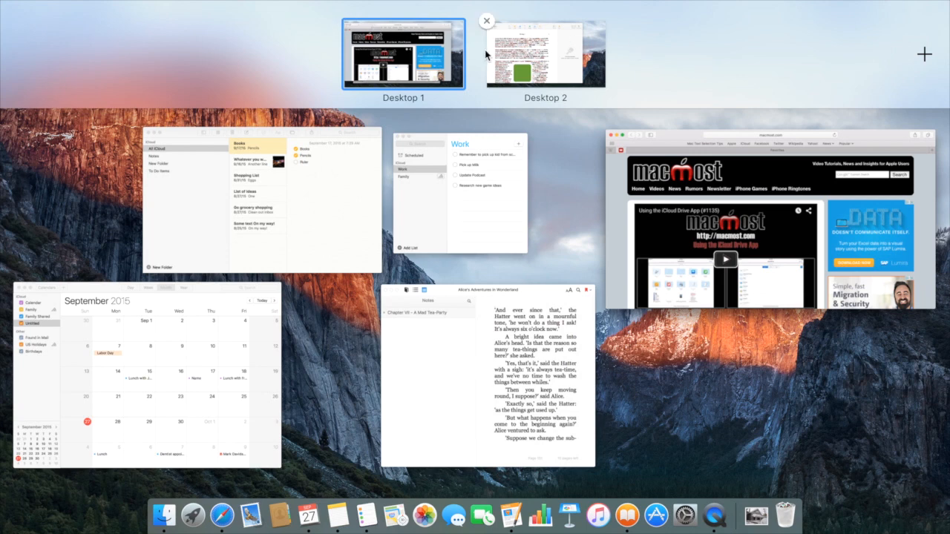
click(486, 21)
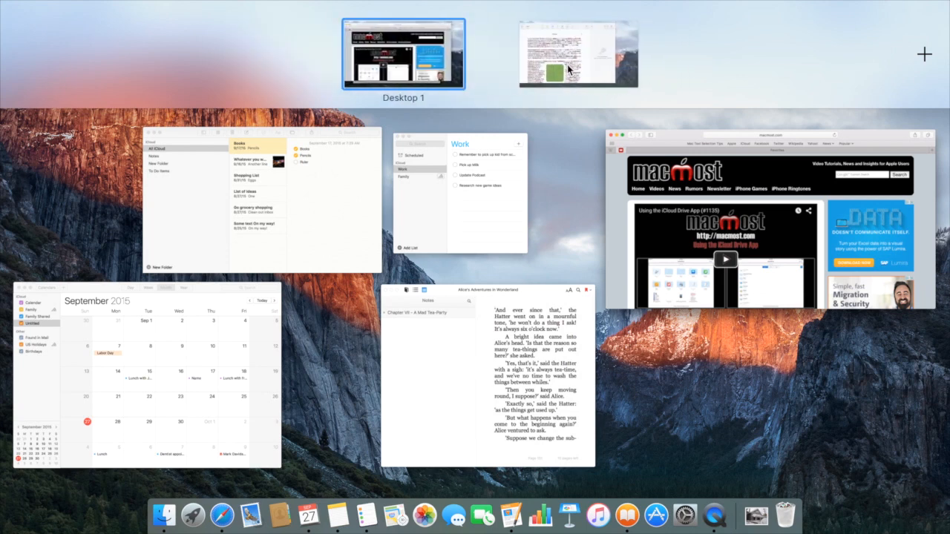